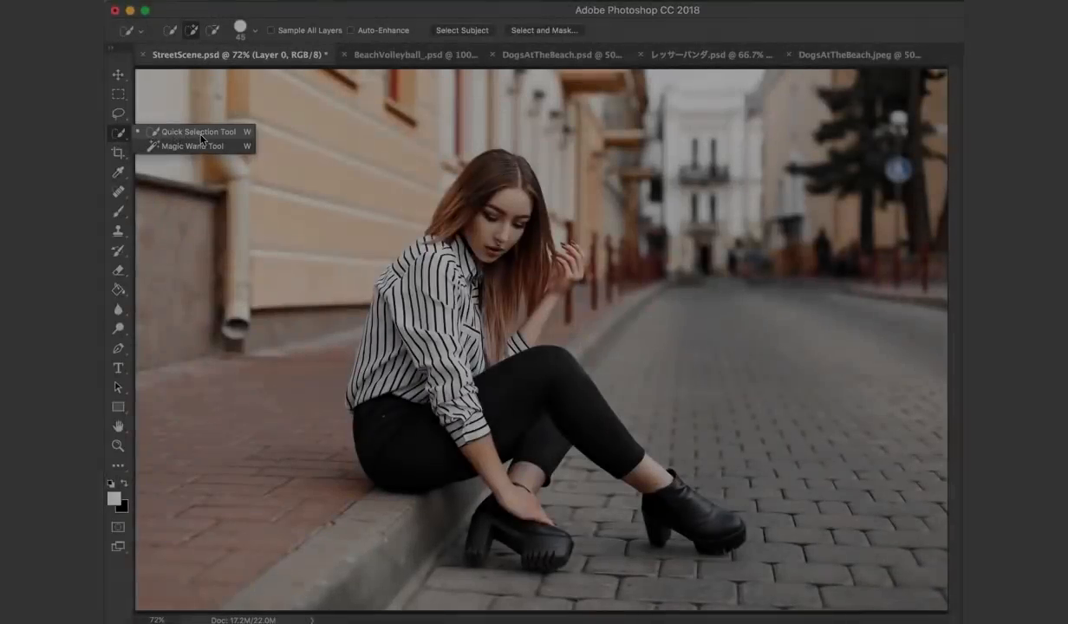
Step: Choose the Quick Selection Tool from the toolbar's selection tool flyout
{"action": "left_click", "coordinate": [197, 132]}
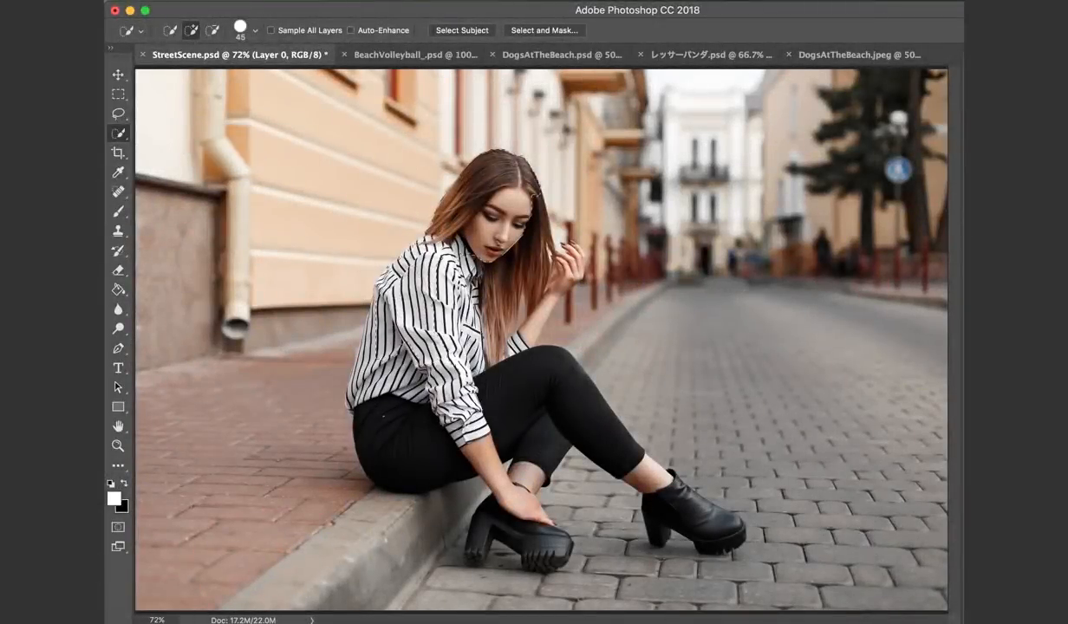
Step: Pick the Magnetic Lasso and start tracing along the edge of the woman's hair
{"action": "left_click", "coordinate": [462, 31]}
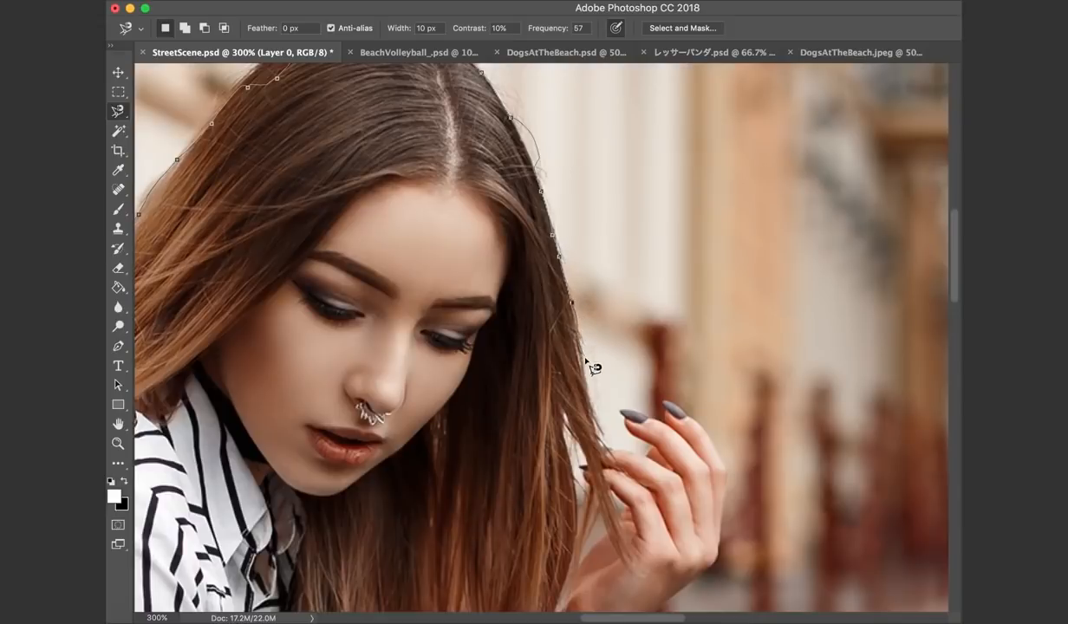
{"action": "left_click", "coordinate": [611, 451]}
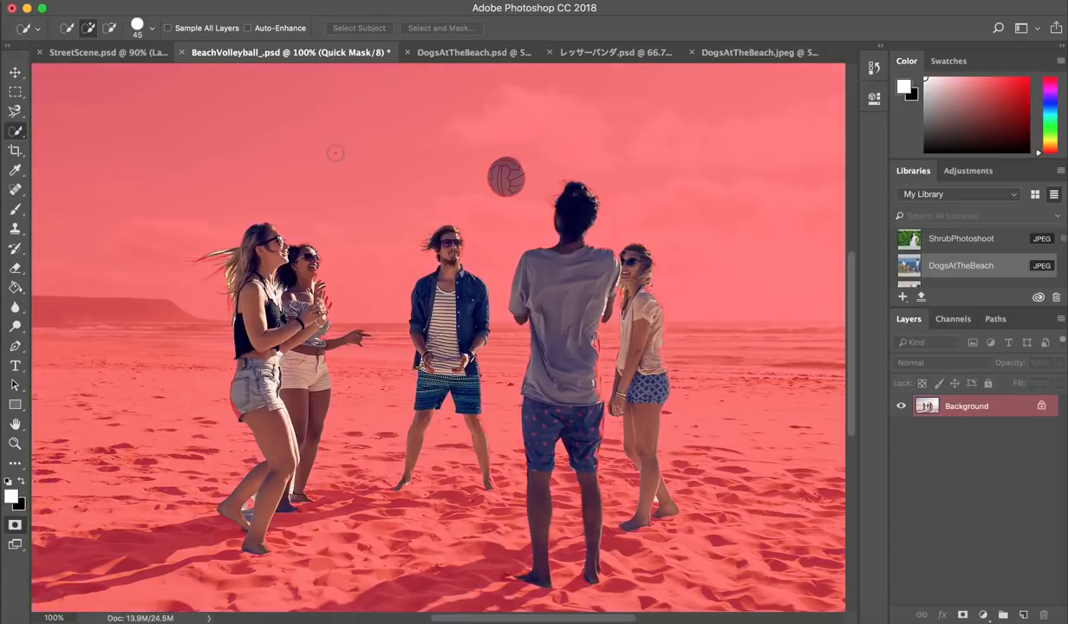
Step: Switch to the DogsAtTheBeach.psd document tab
{"action": "left_click", "coordinate": [425, 52]}
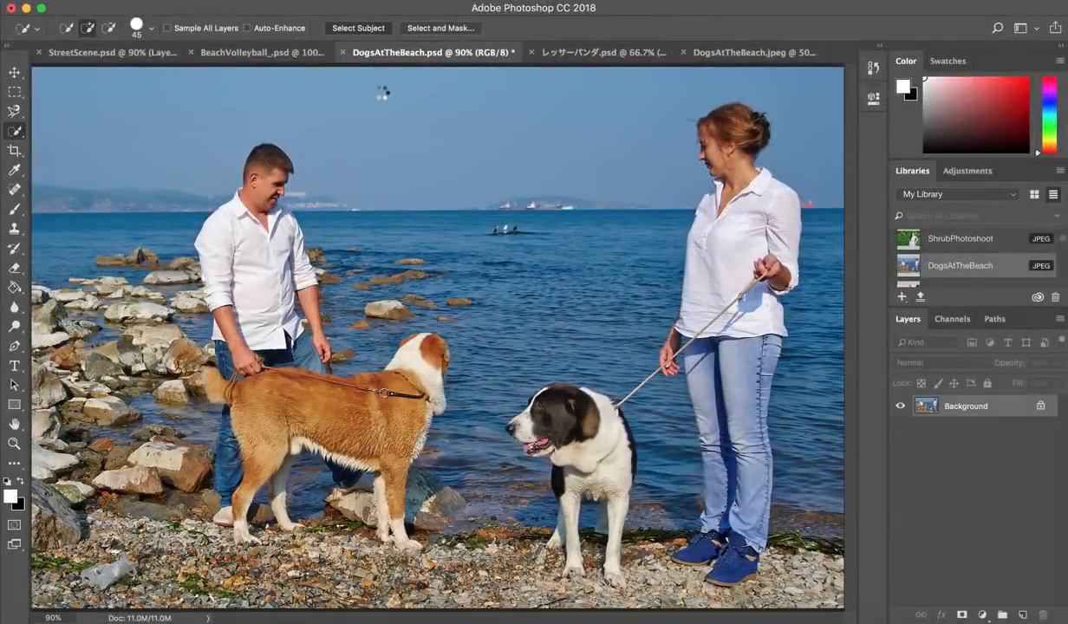
{"action": "mouse_move", "coordinate": [382, 113]}
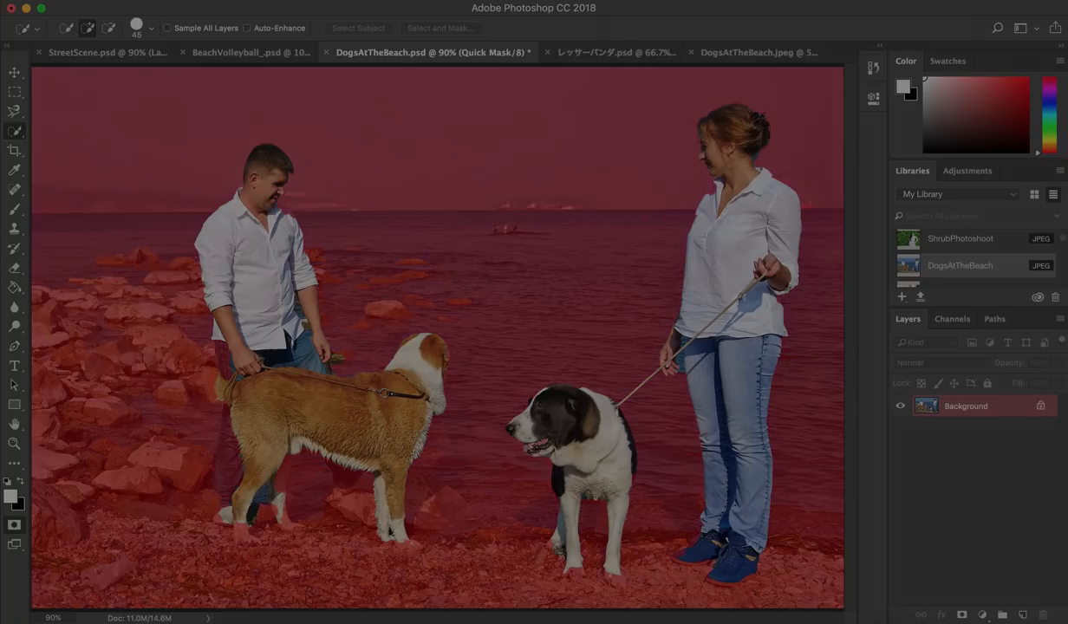
Step: Switch to the red panda photo and run Select Subject to mask its background red
{"action": "left_click", "coordinate": [615, 52]}
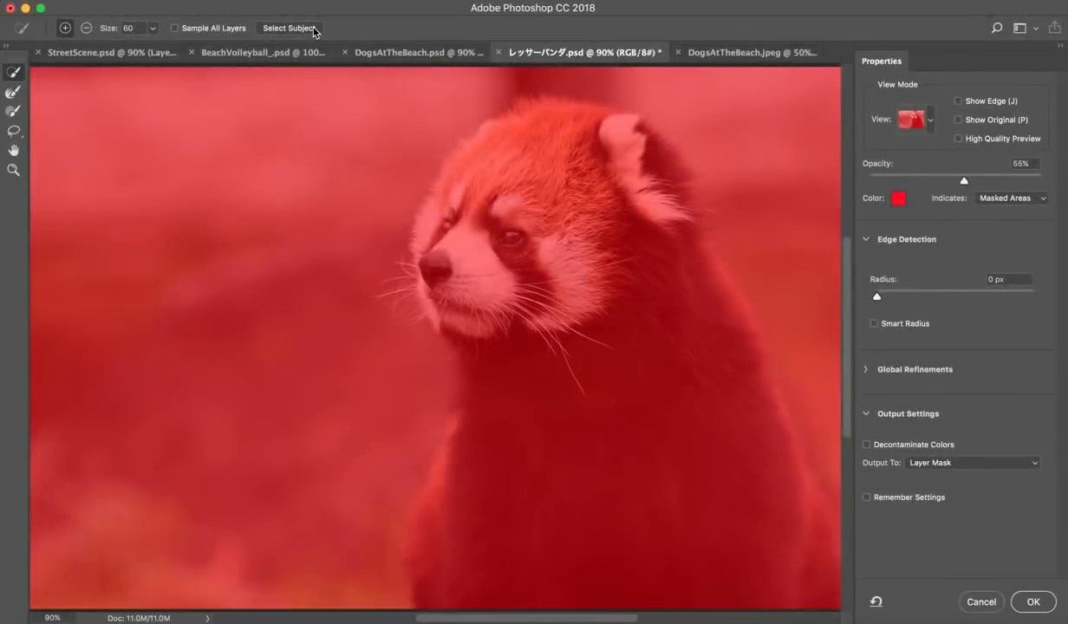
{"action": "left_click", "coordinate": [288, 28]}
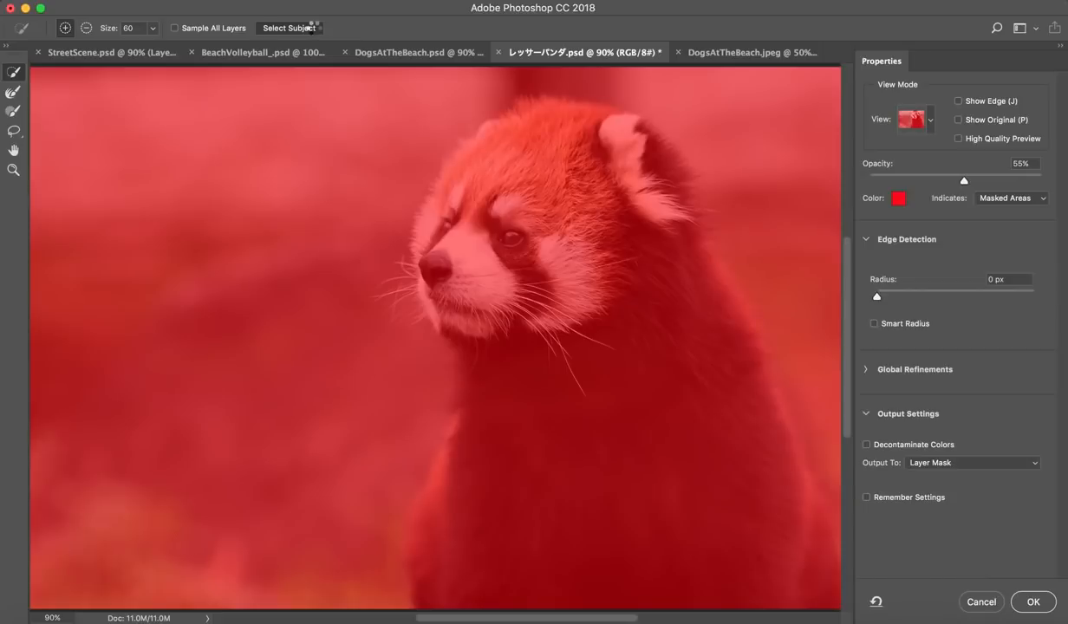
{"action": "left_click", "coordinate": [288, 28]}
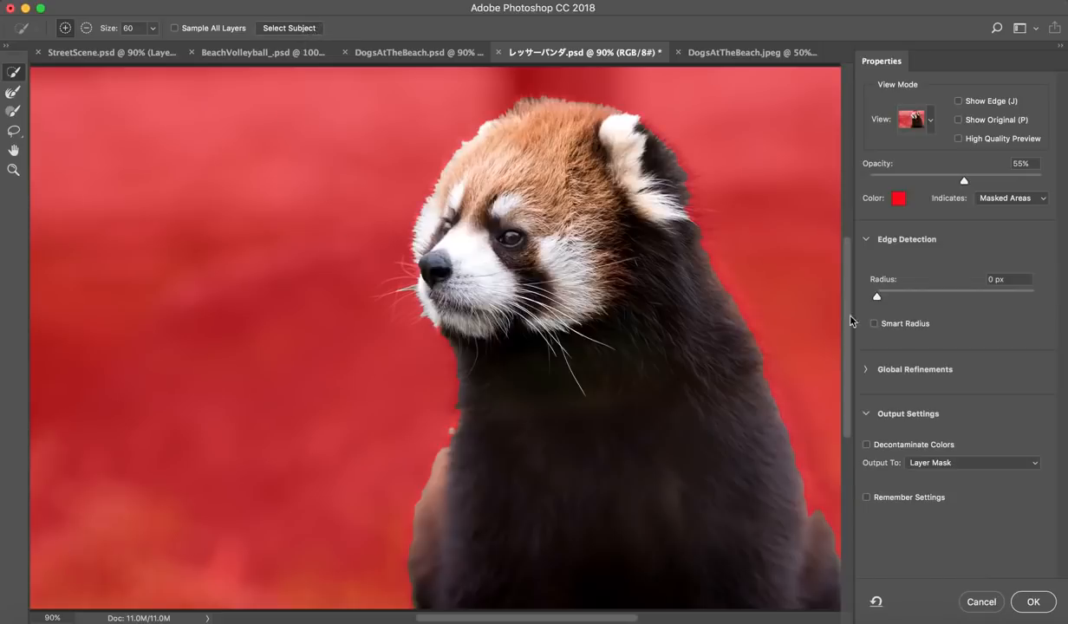